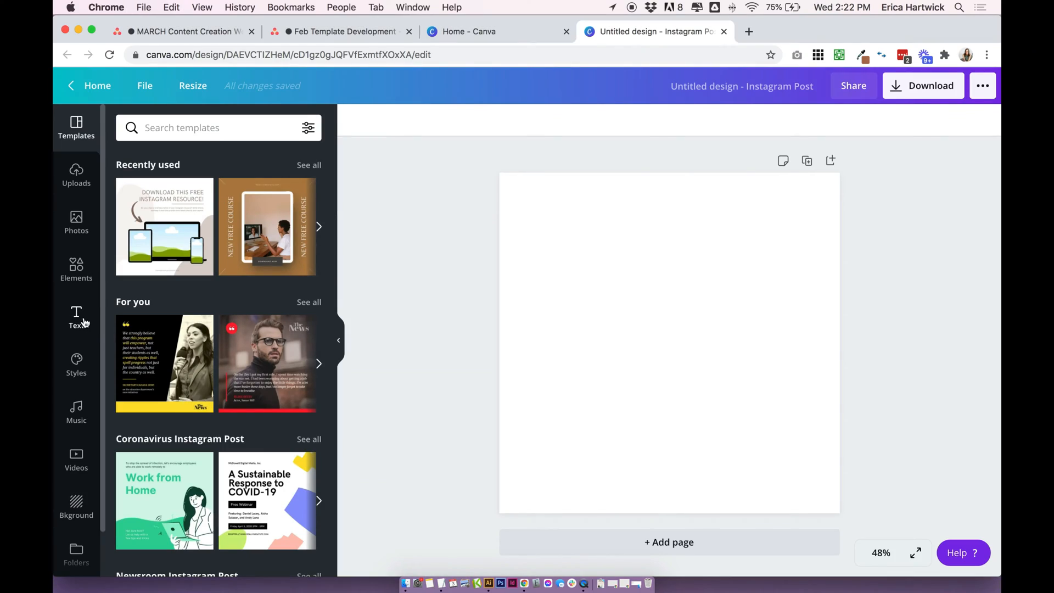
- Add a heading and replace its text with "Hey it's Erica from bigcatcreative.com"
click(76, 316)
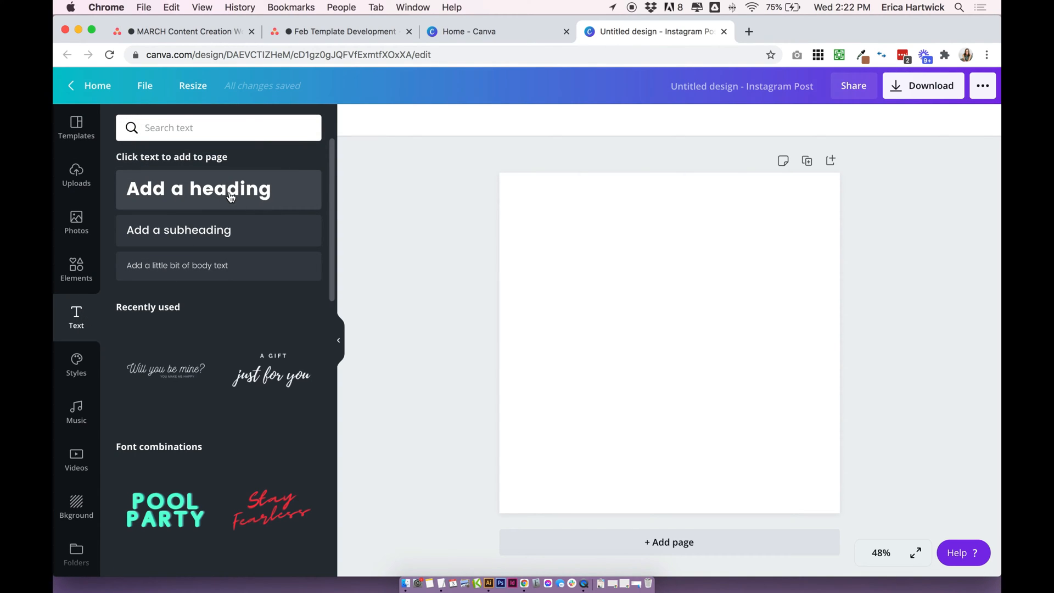
click(217, 189)
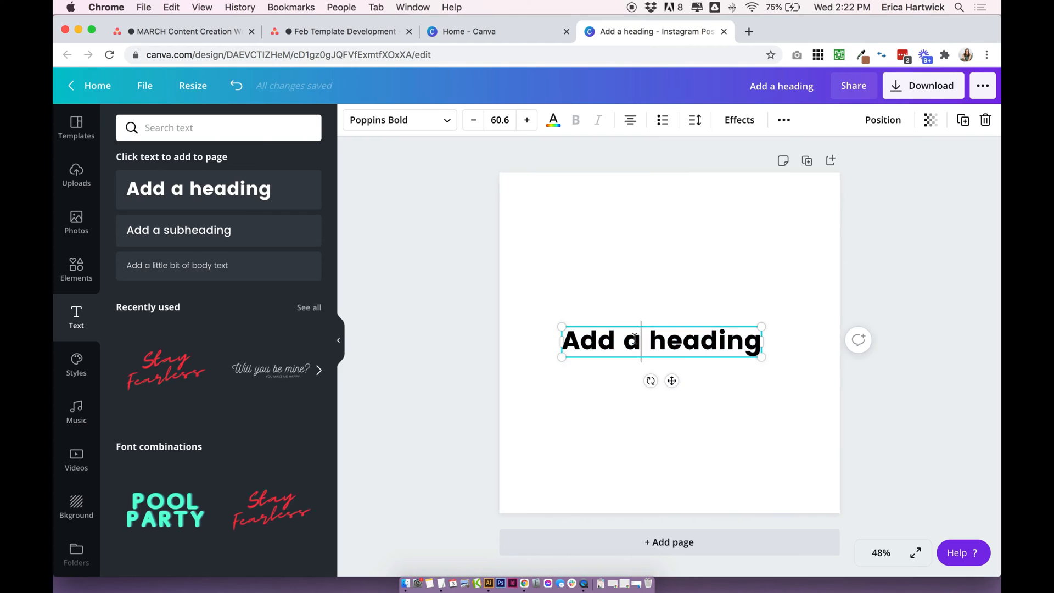
triple_click(659, 341)
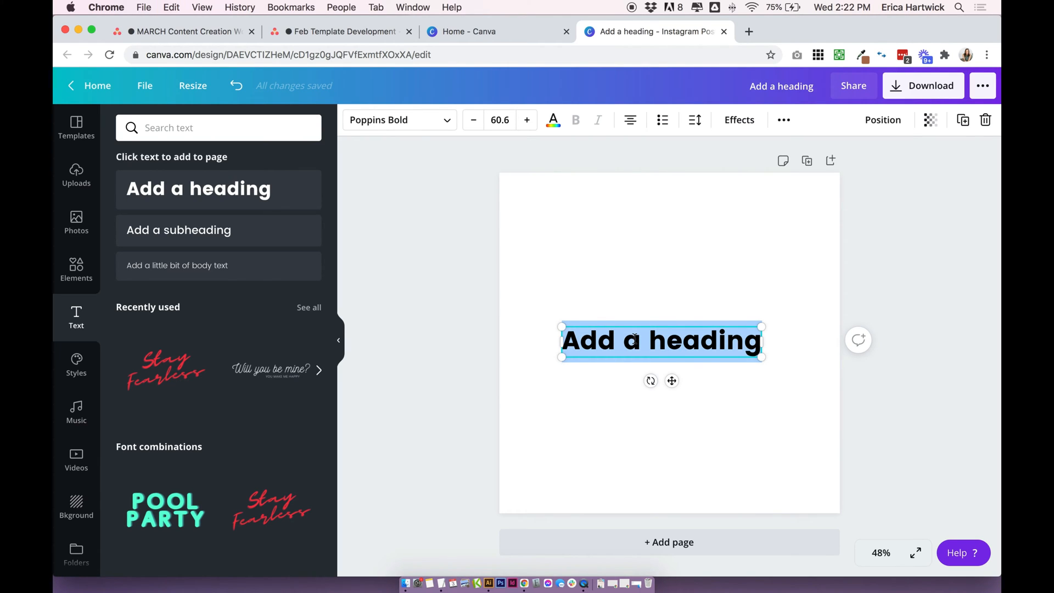
text(Hey it's Erica from b)
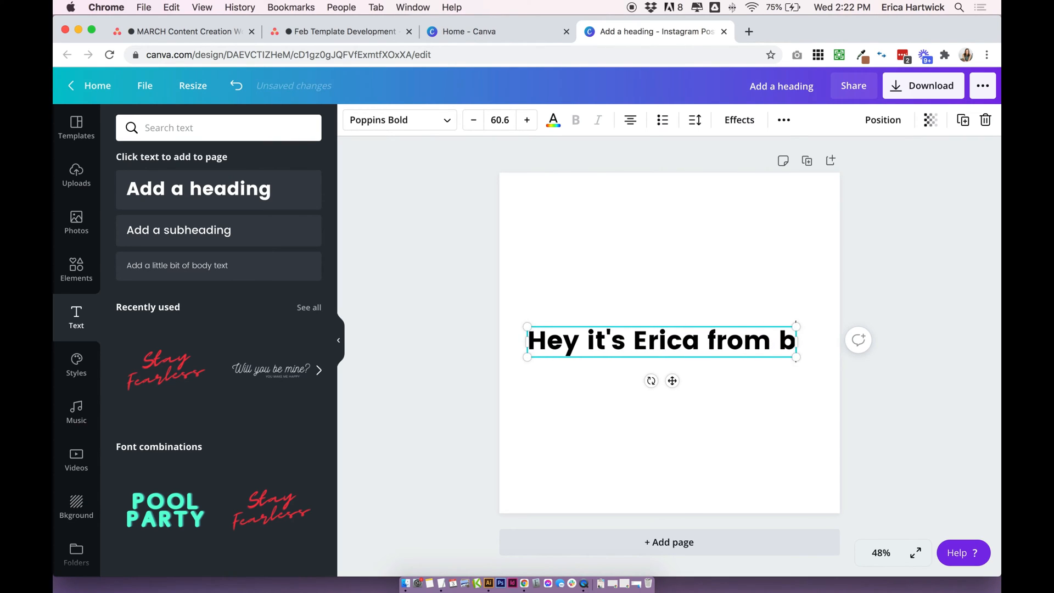
text(igcatcreative.com)
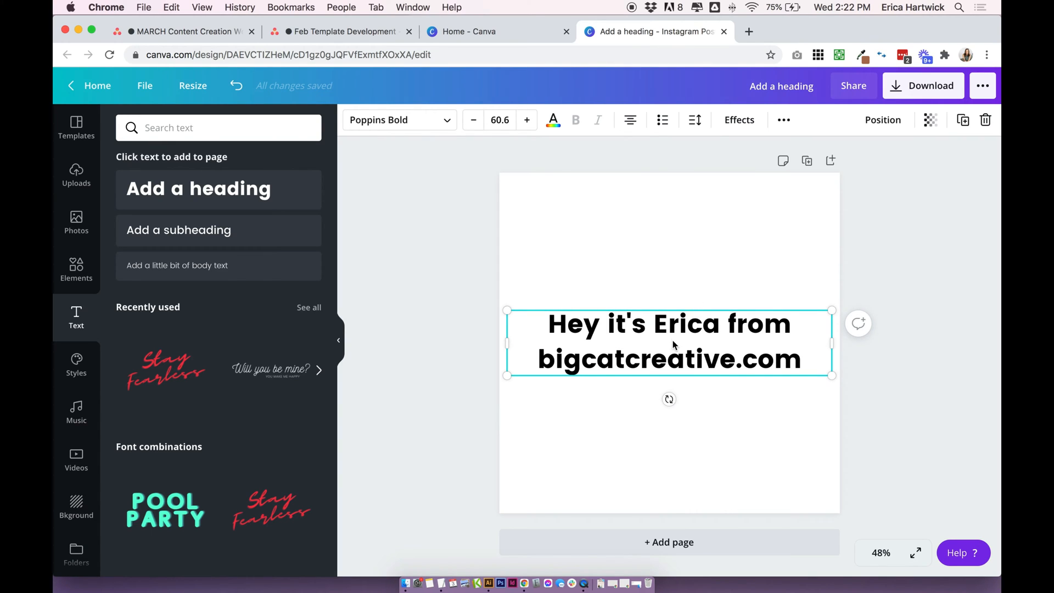
- Apply the Curve effect and tighten it until the heading closes into a full circle
click(738, 120)
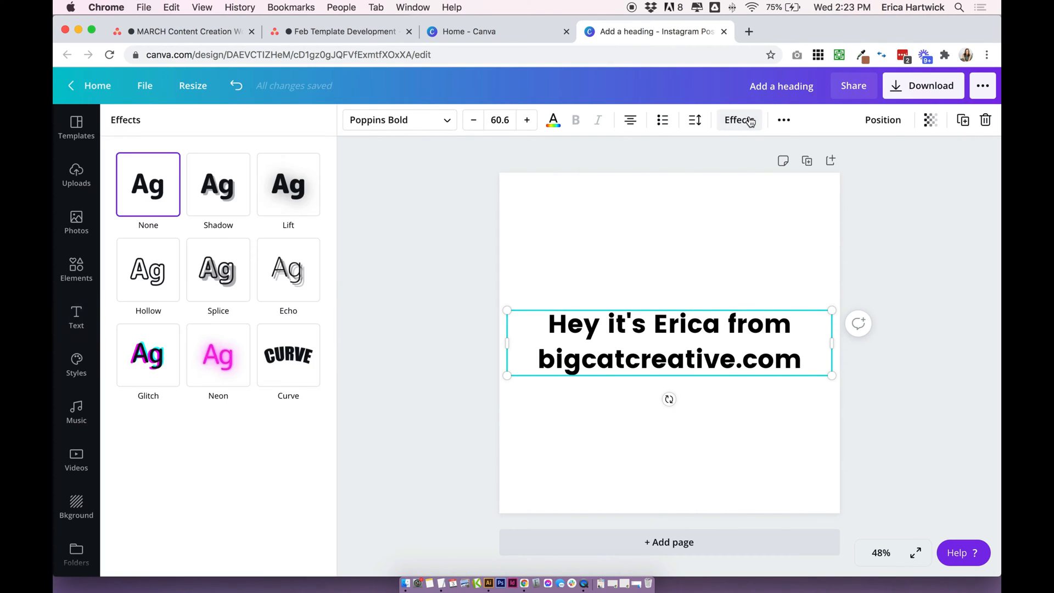
click(287, 356)
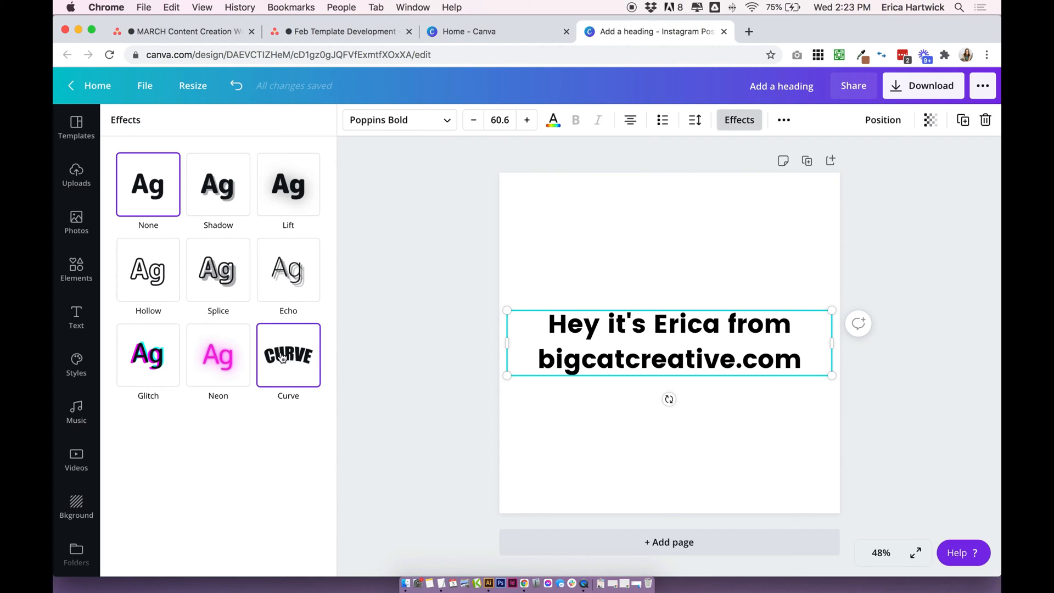
click(288, 356)
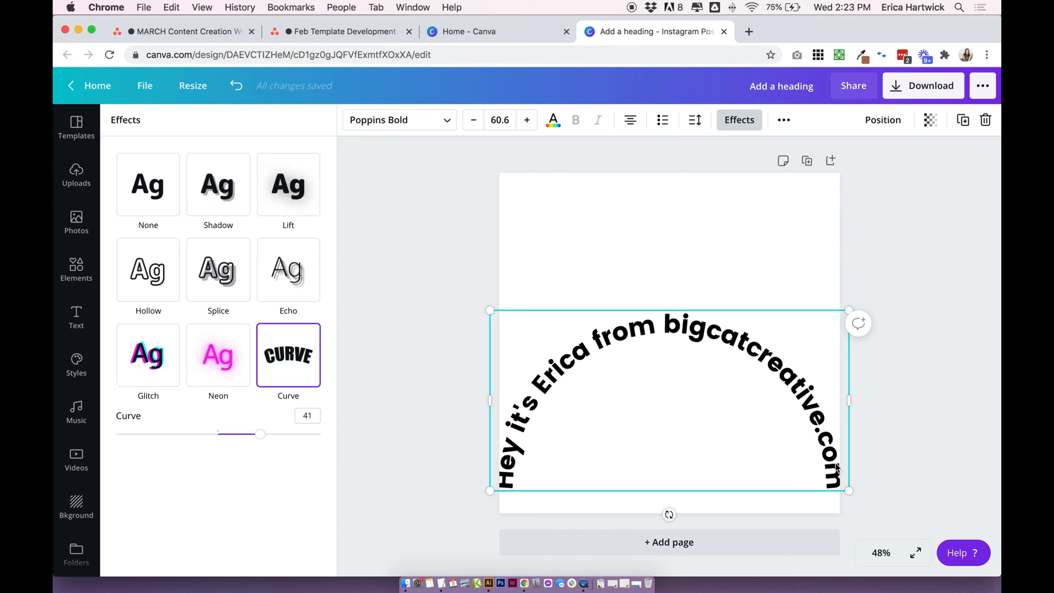
mouse_move(659, 252)
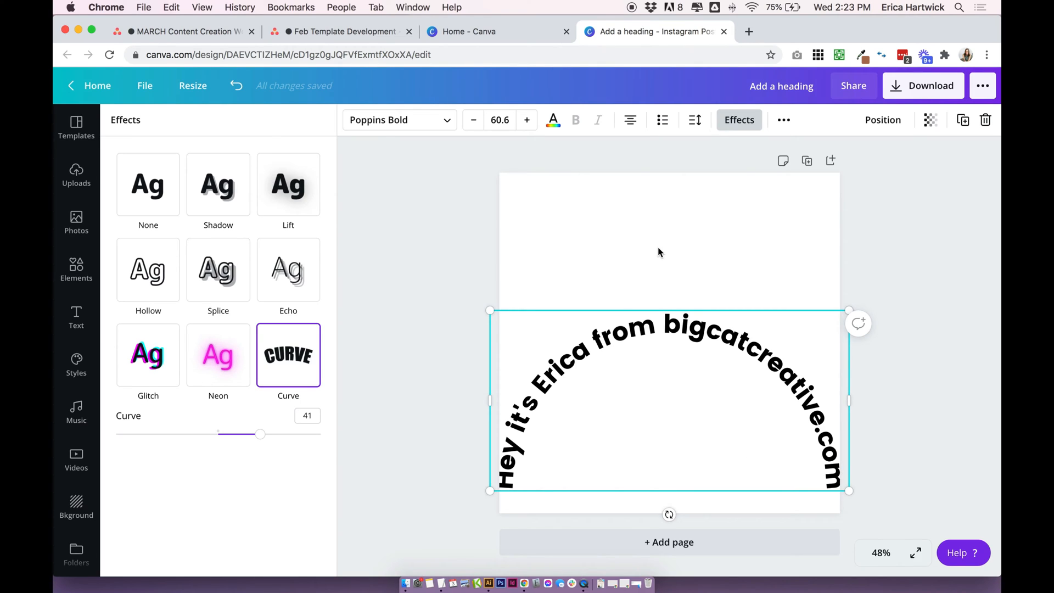
mouse_move(288, 362)
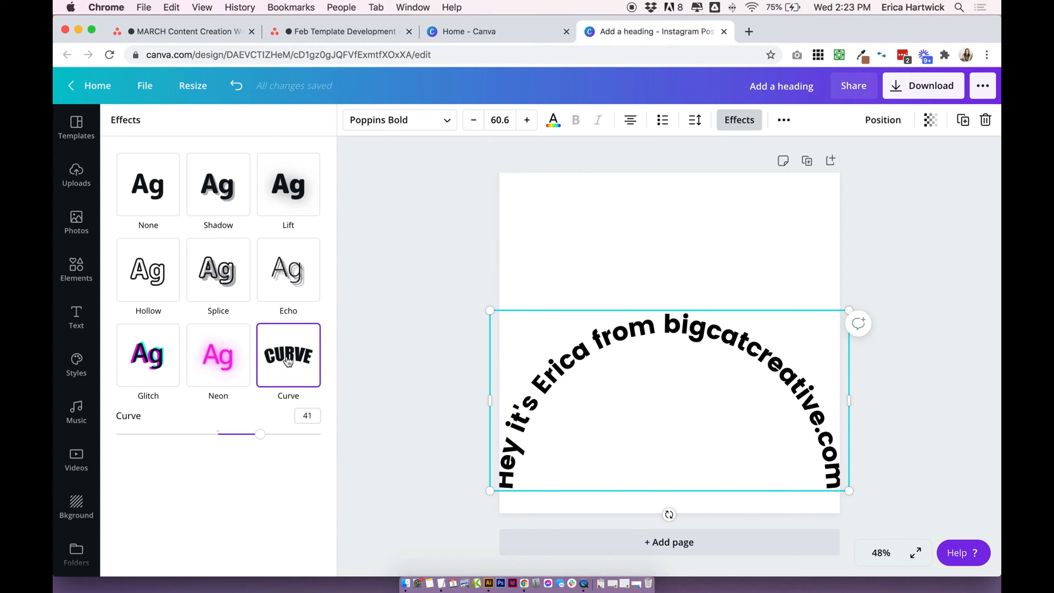
drag(260, 433, 260, 436)
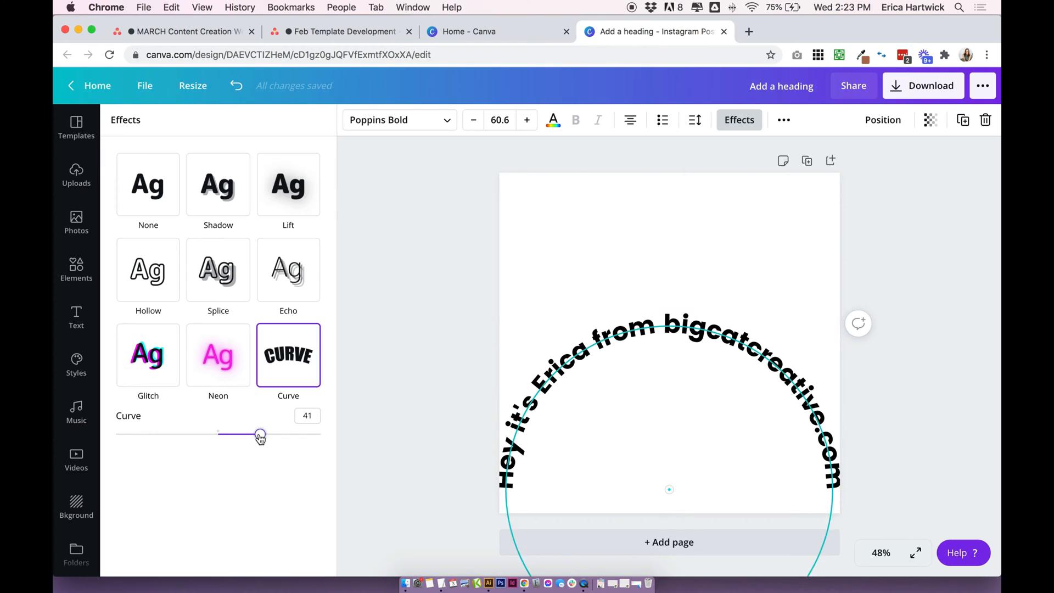
drag(260, 435, 280, 435)
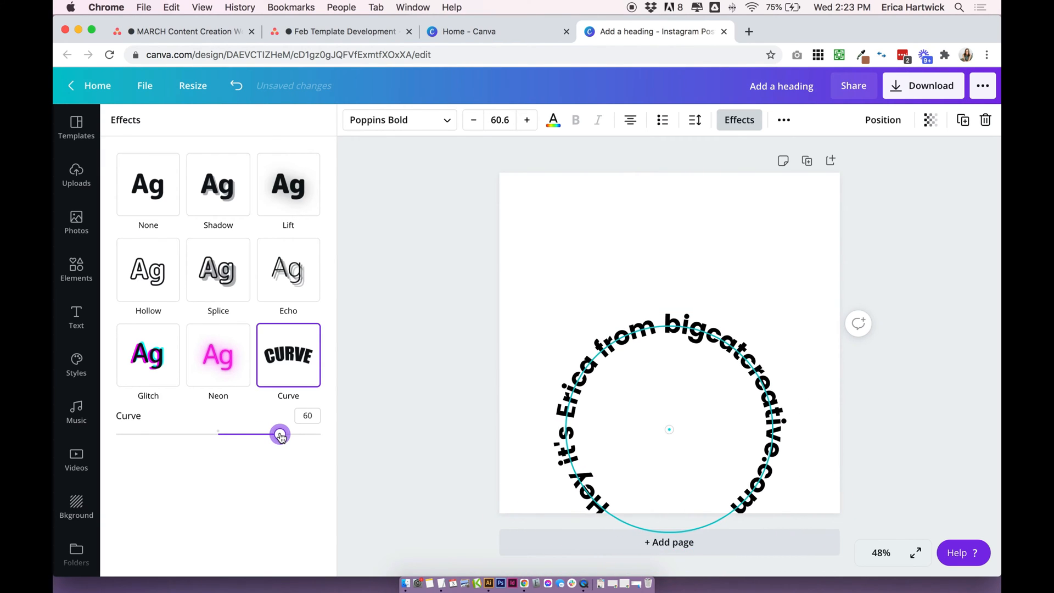
drag(279, 433, 252, 433)
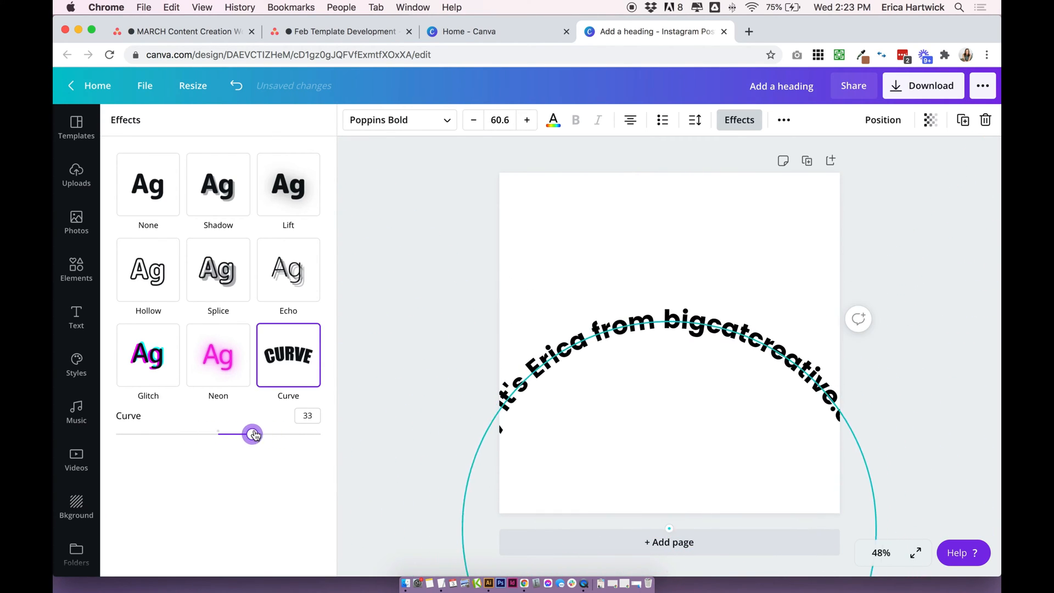
drag(252, 434, 288, 434)
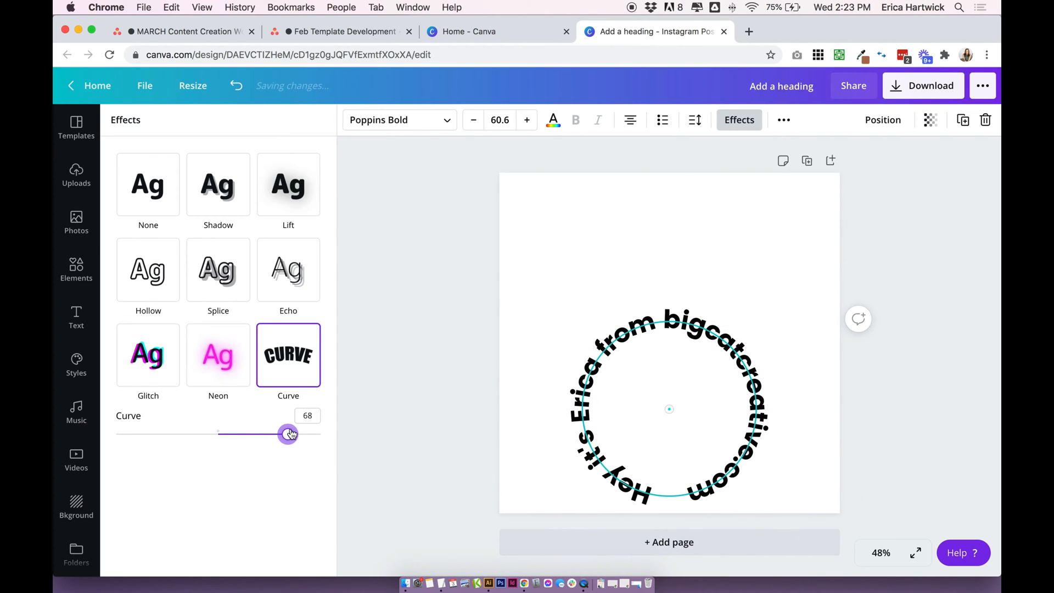
drag(288, 433, 290, 434)
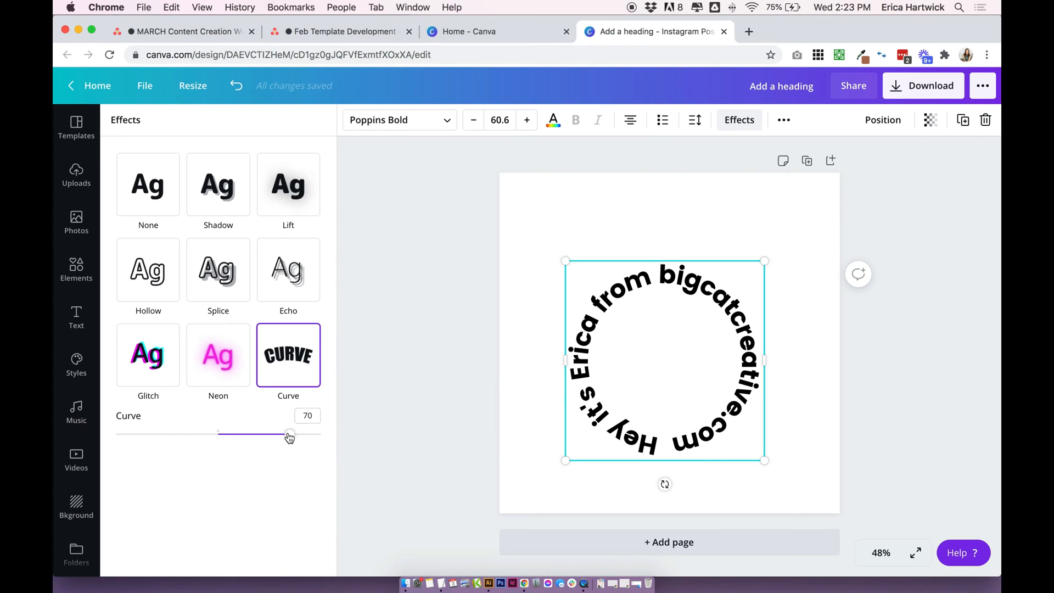
- Flip the curve so the text wraps into an inverted circle and fine-tune it
drag(288, 433, 160, 434)
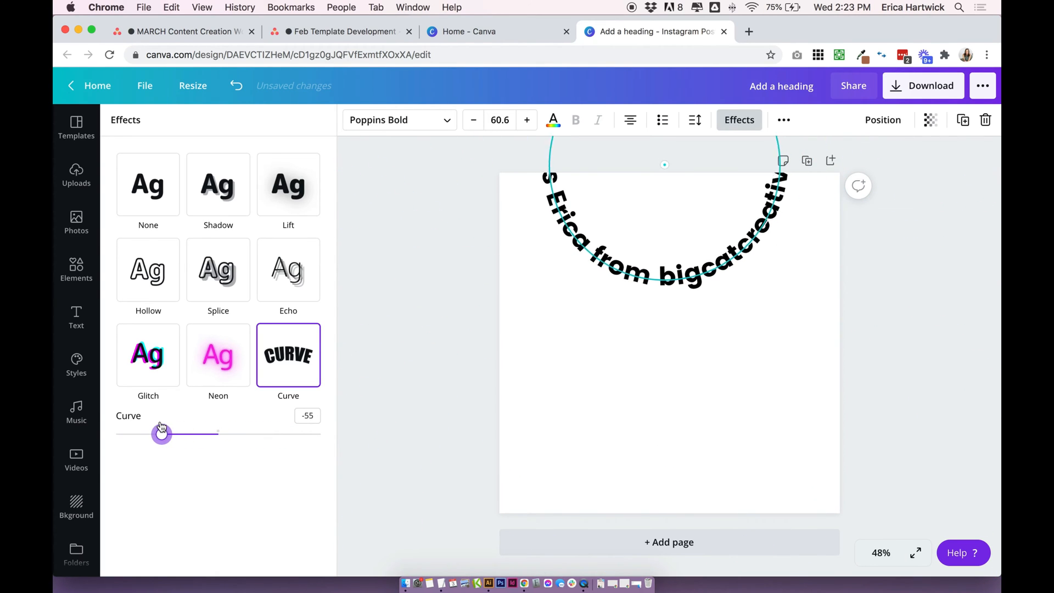
drag(162, 434, 155, 433)
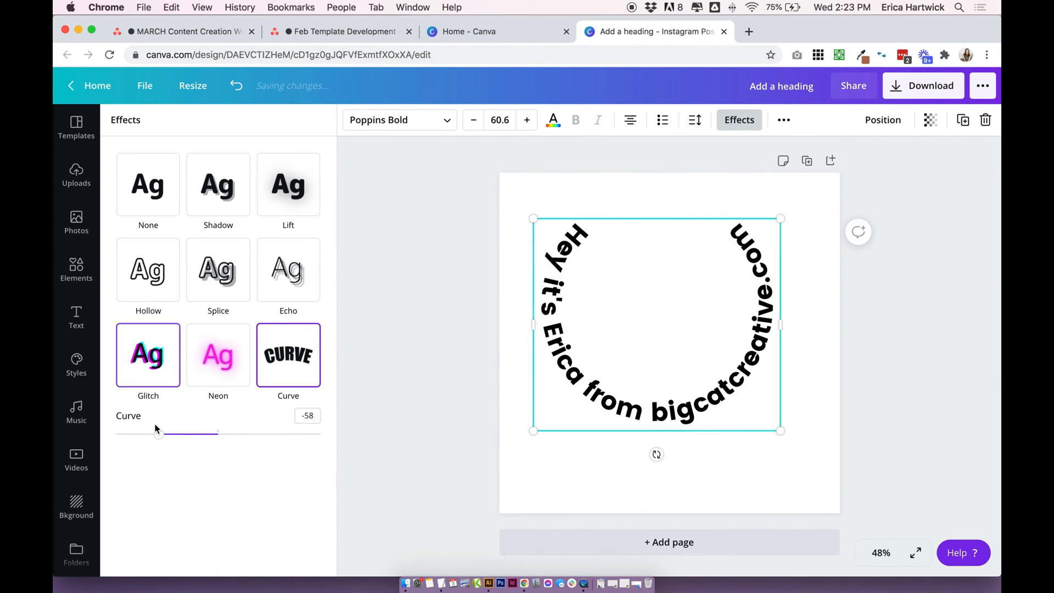
drag(157, 432, 148, 434)
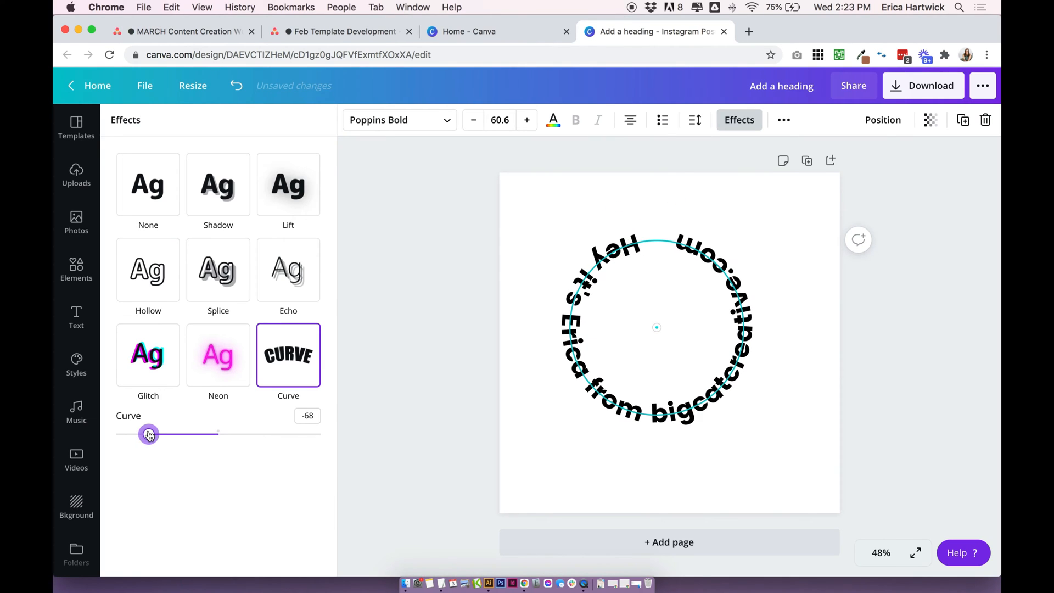
drag(148, 434, 286, 433)
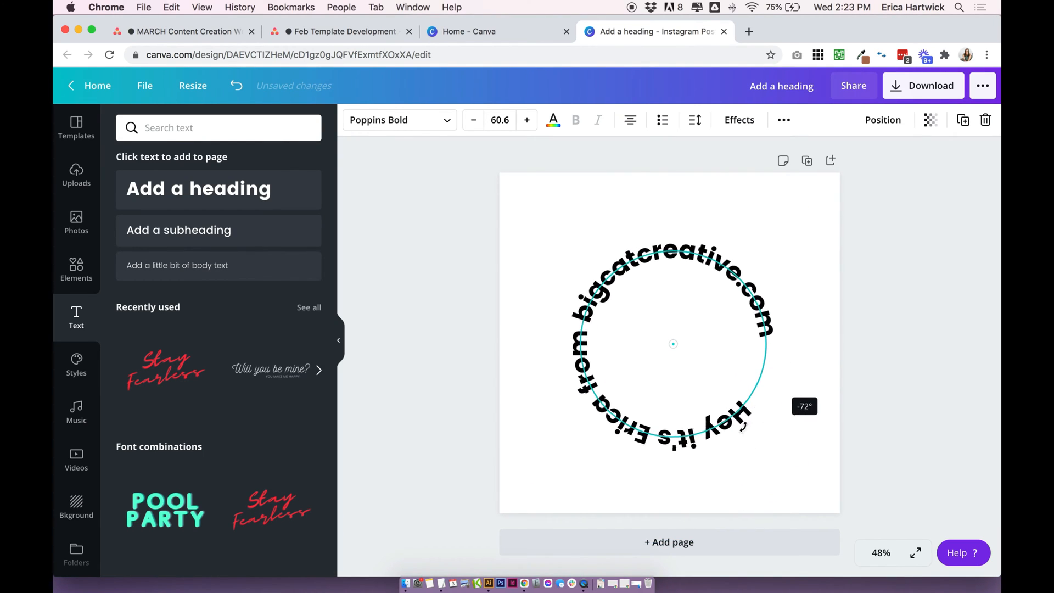
- Rotate the ring to start upper left, colour it dusty pink and widen the letter spacing
drag(739, 424, 545, 343)
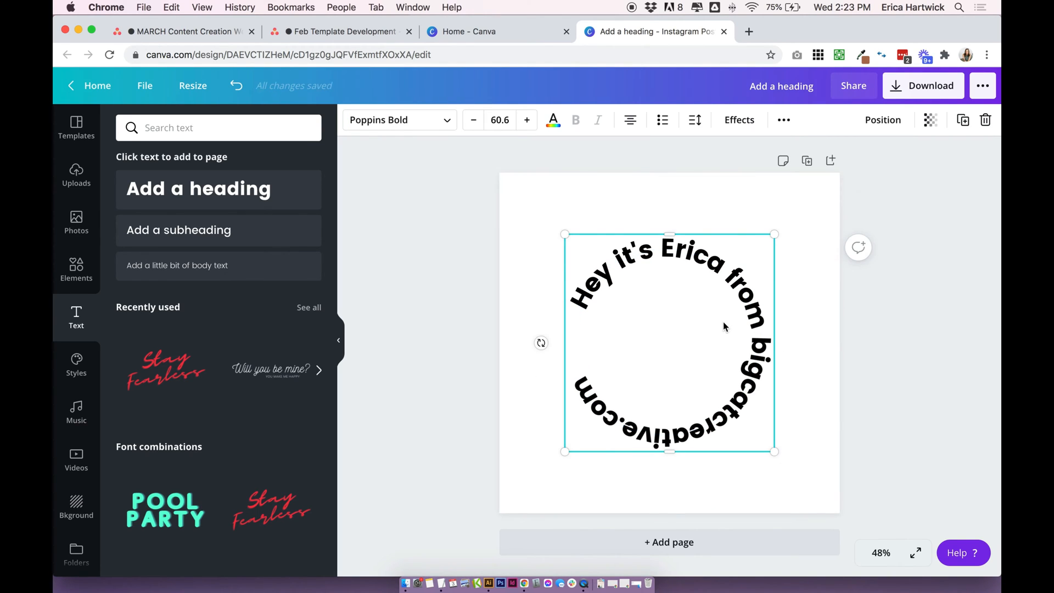
click(399, 120)
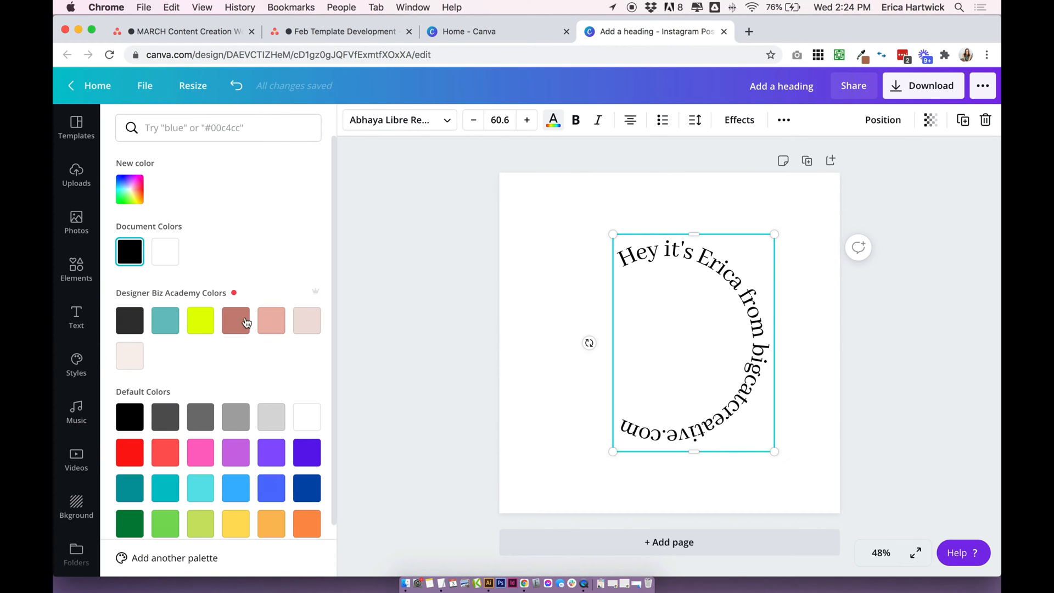
click(235, 320)
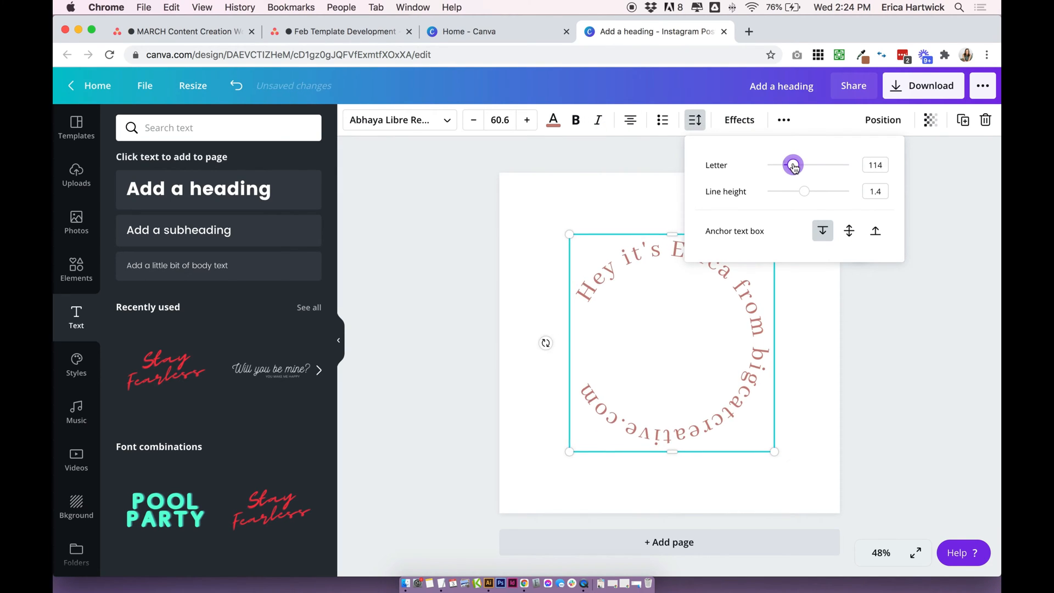
drag(797, 165, 791, 165)
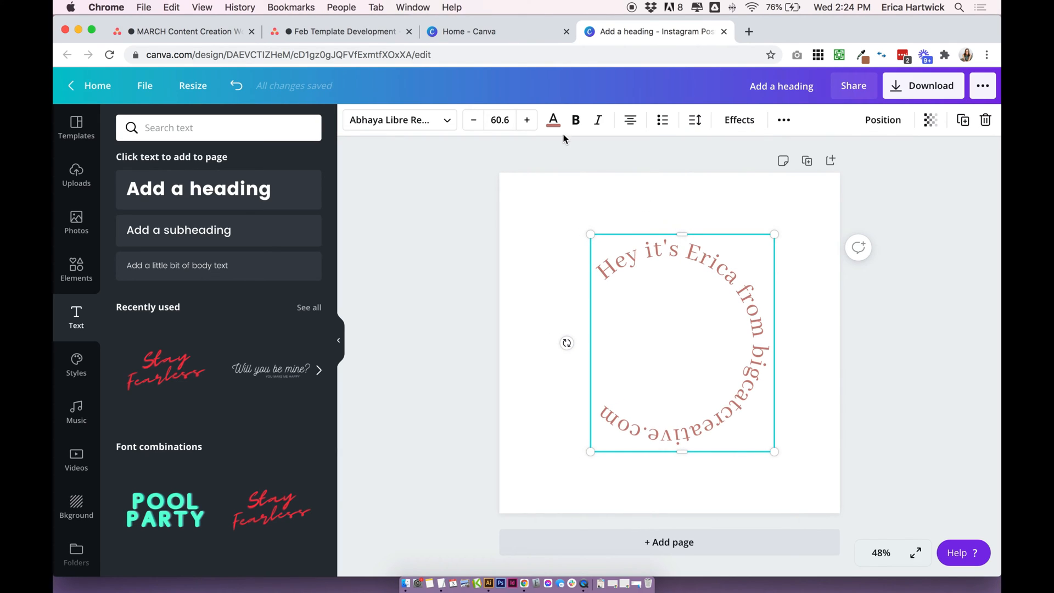
mouse_move(526, 119)
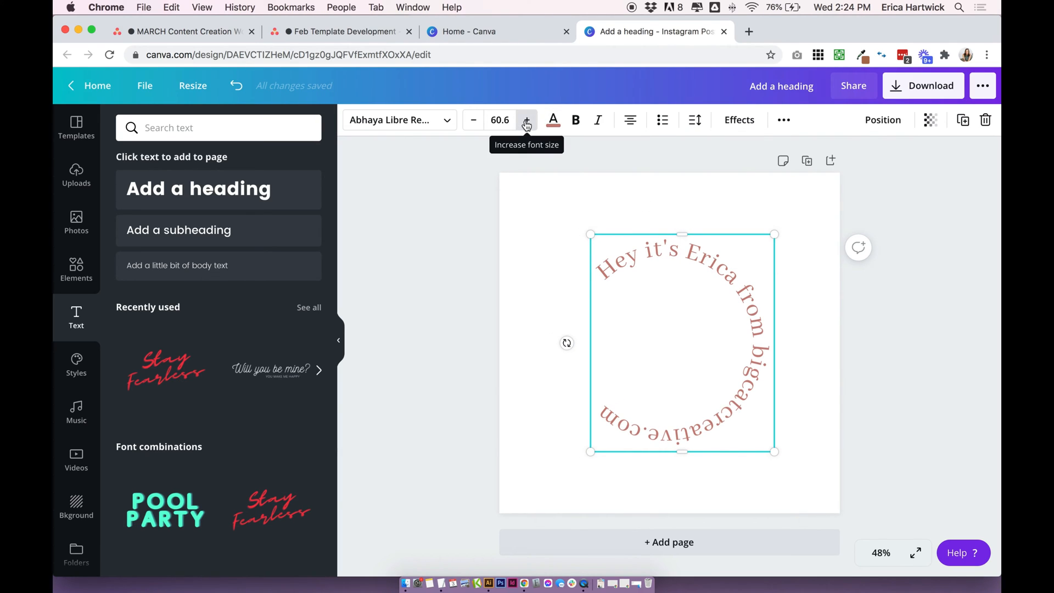
- Increase the font size twice and rescale the circular text slightly larger
click(527, 121)
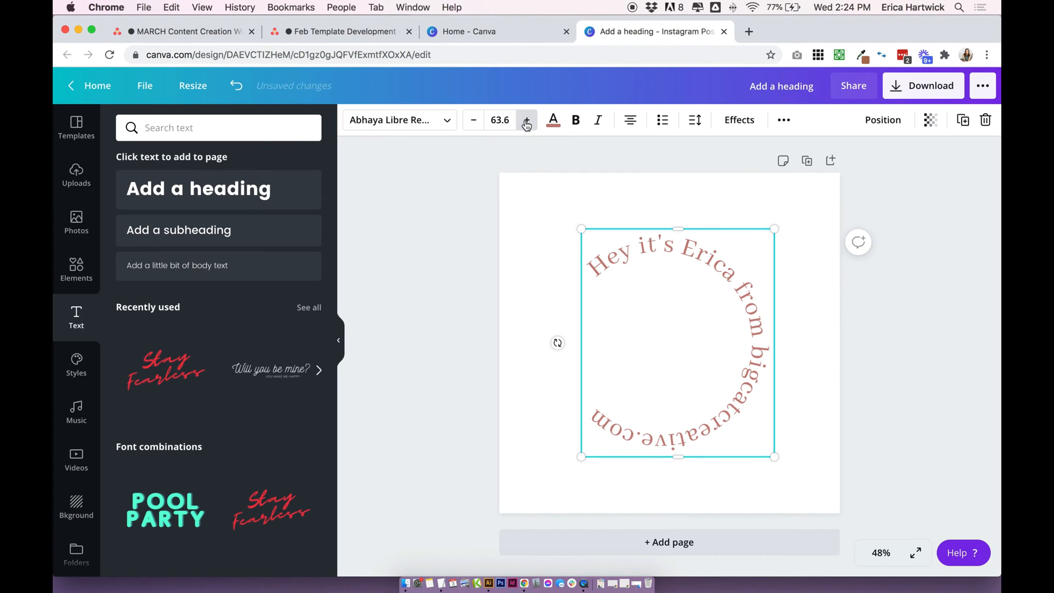
click(527, 120)
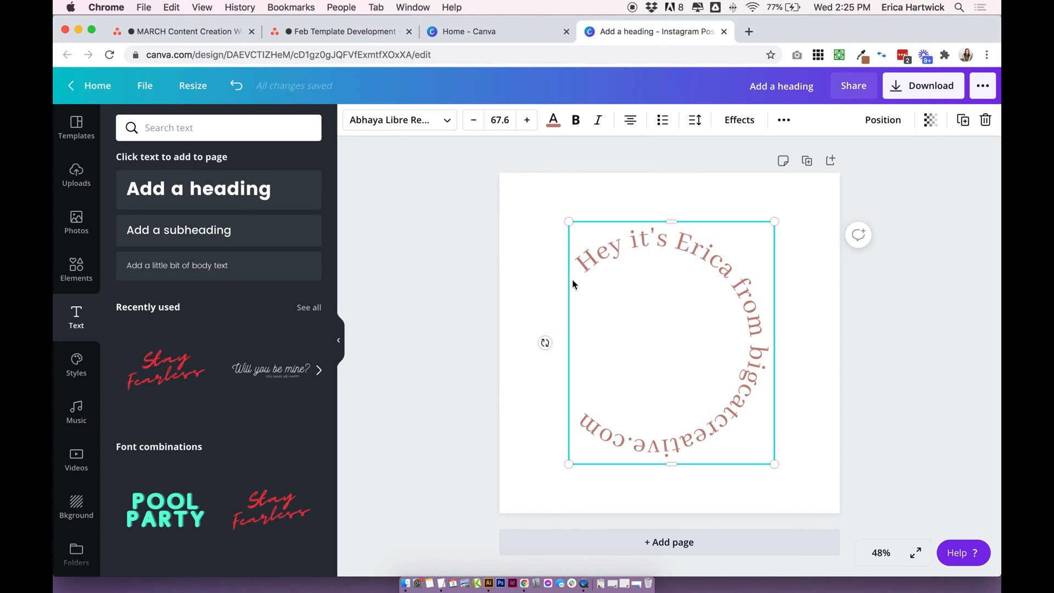
drag(567, 221, 544, 205)
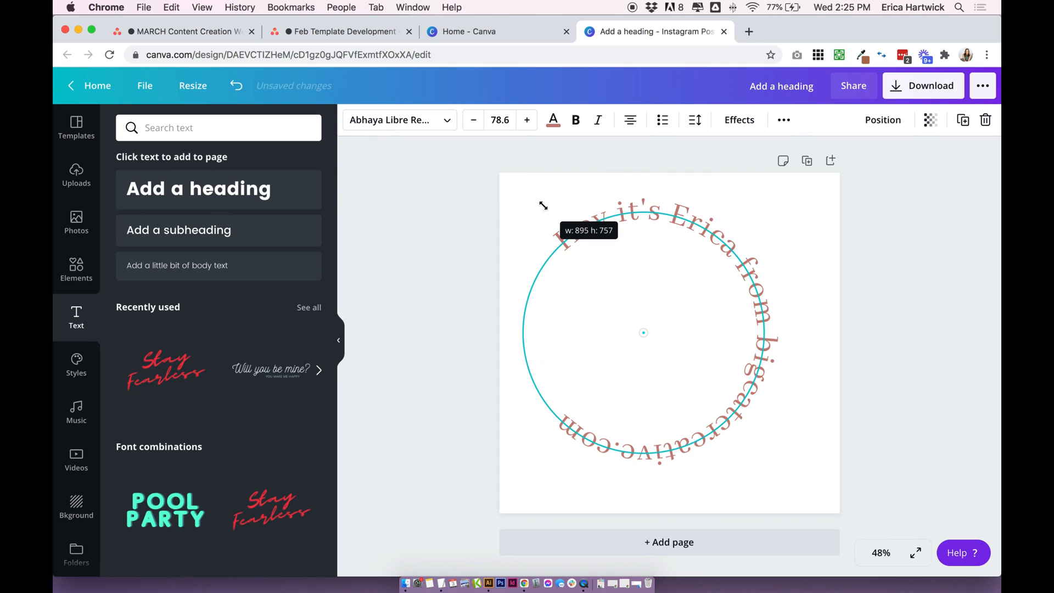
drag(543, 206, 583, 247)
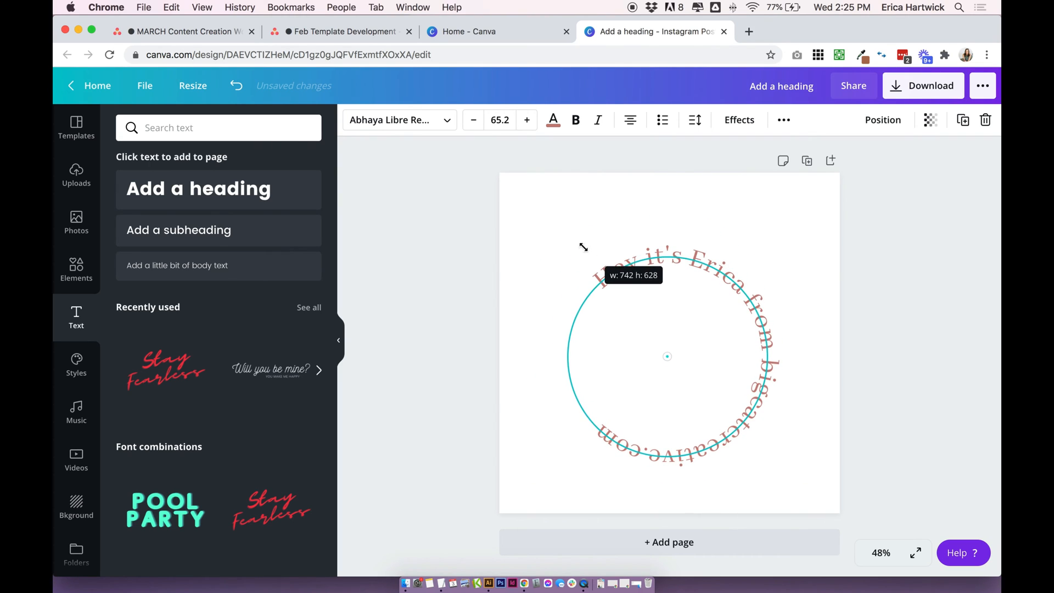
- Raise the Curve amount so the ring becomes rounder
click(740, 120)
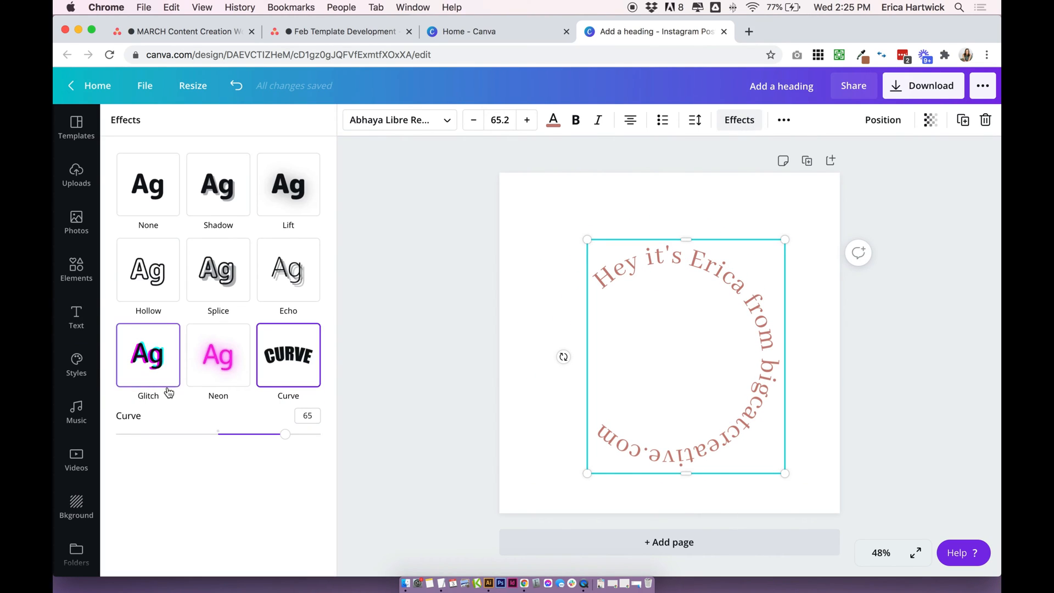
drag(285, 433, 285, 434)
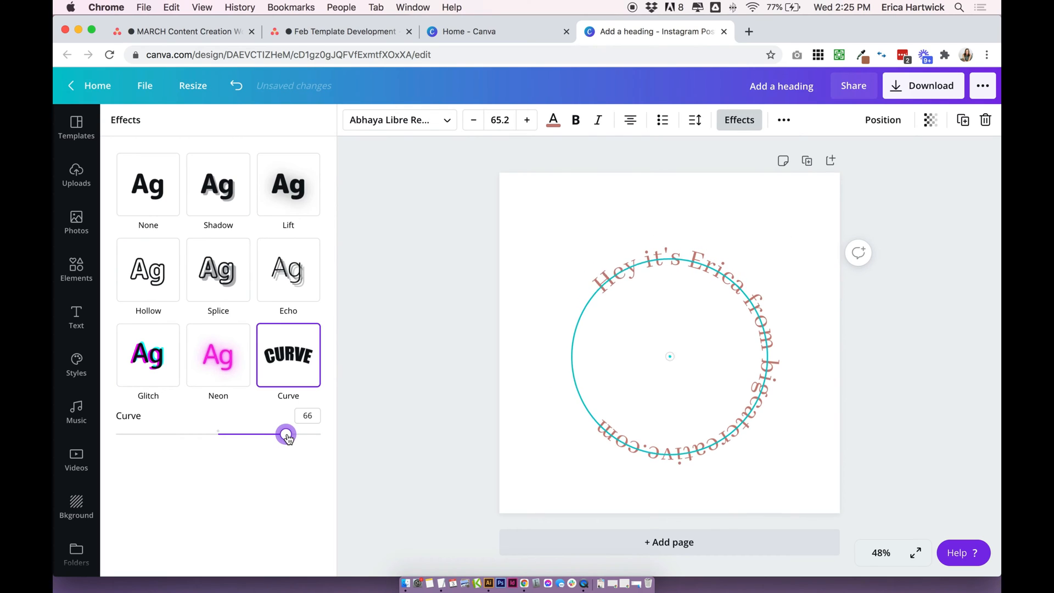
drag(285, 434, 292, 433)
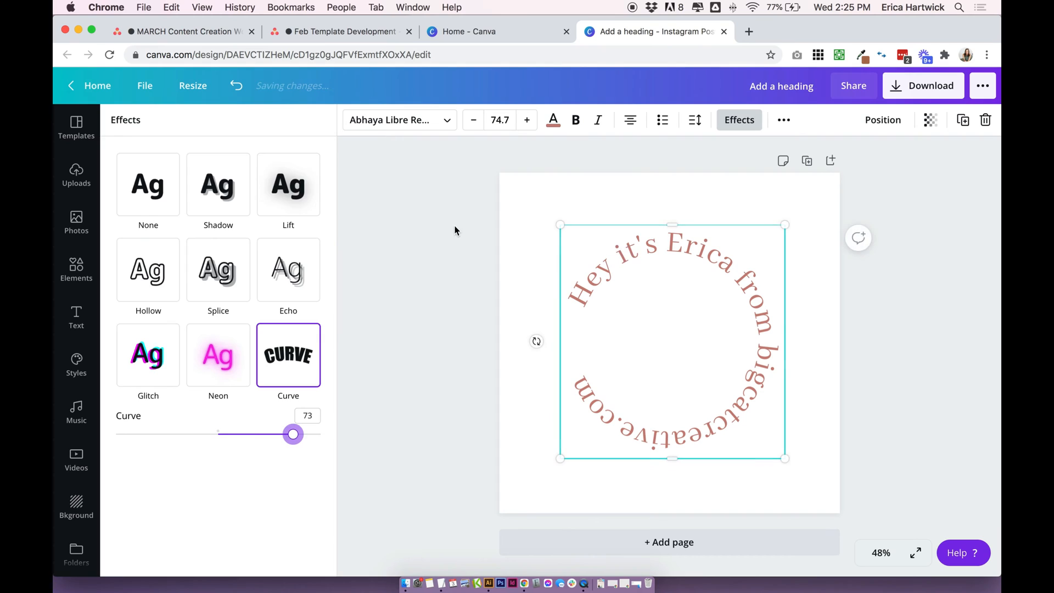
click(76, 317)
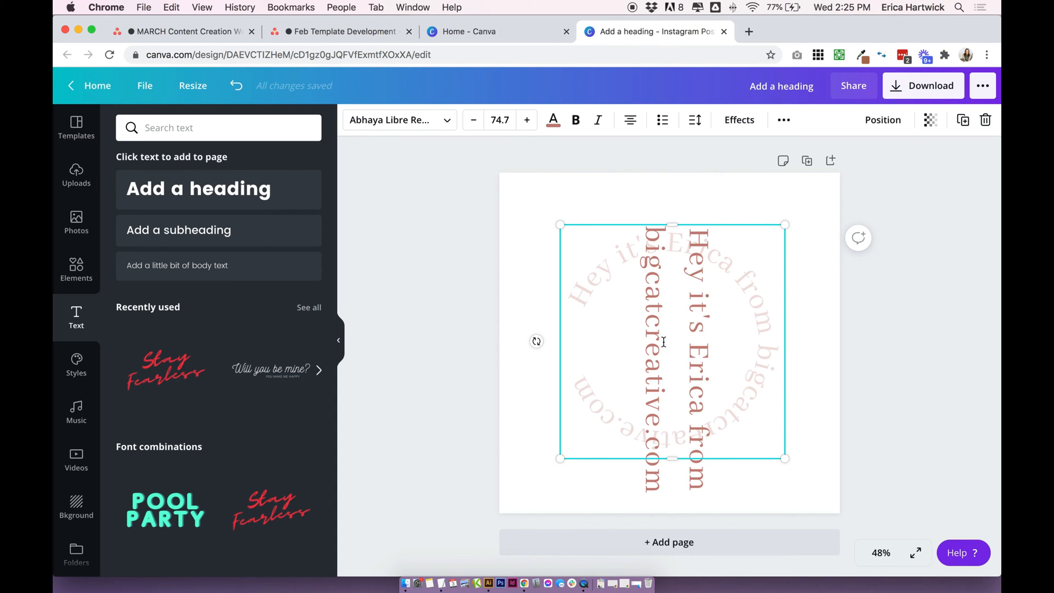
mouse_move(535, 340)
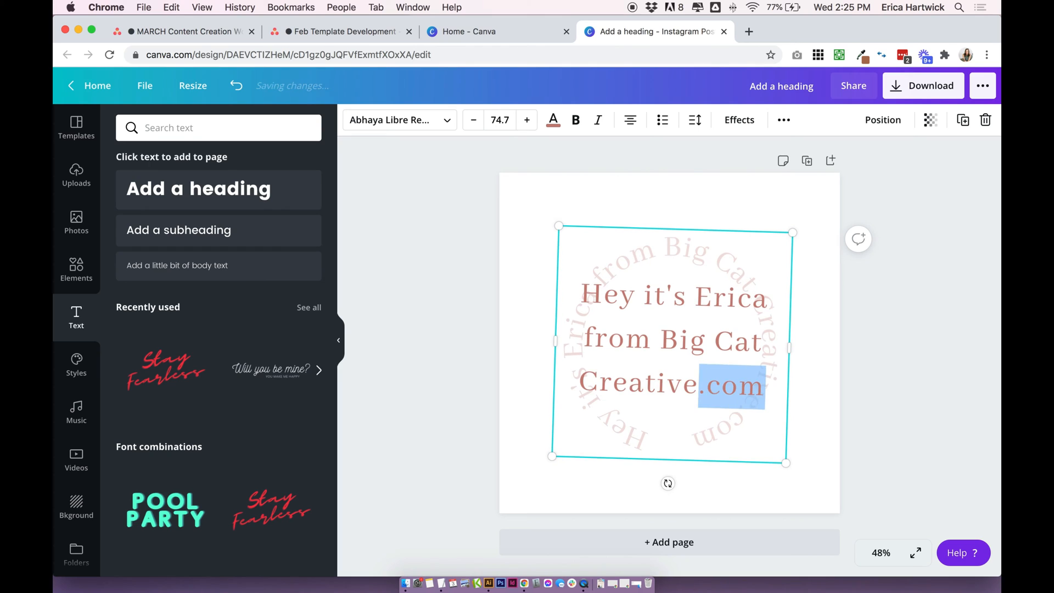
- Delete the '.com' ending so it reads 'Big Cat Creative' and enlarge the ring on the post
key(Delete)
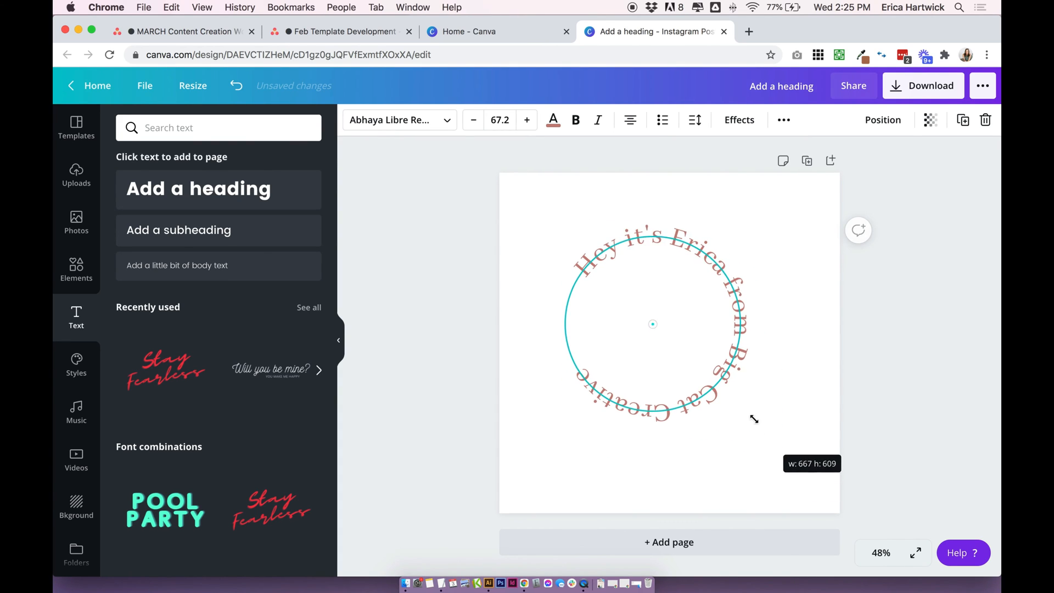
drag(754, 418, 789, 467)
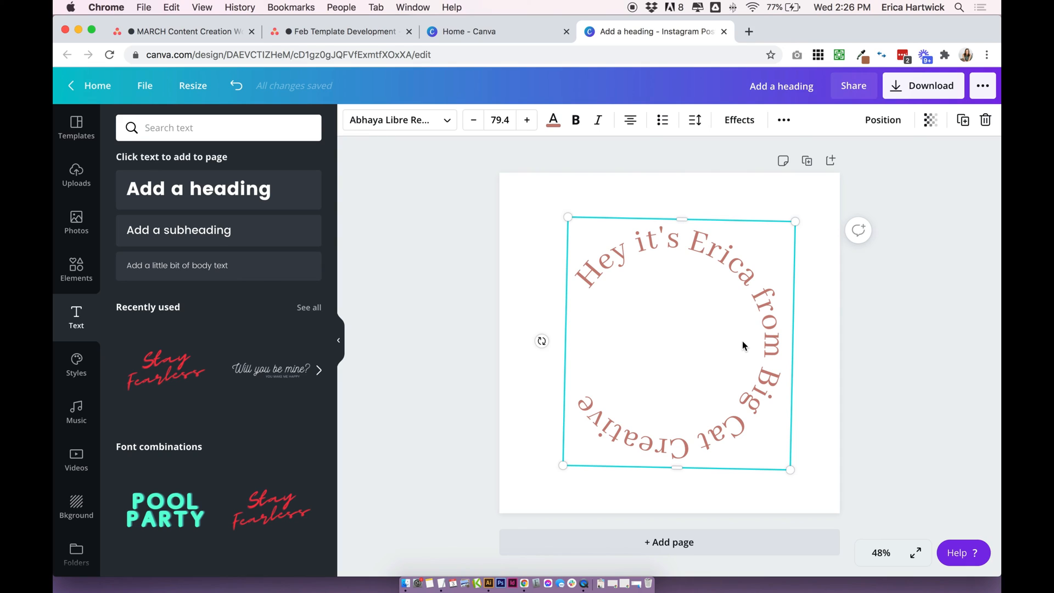
mouse_move(439, 337)
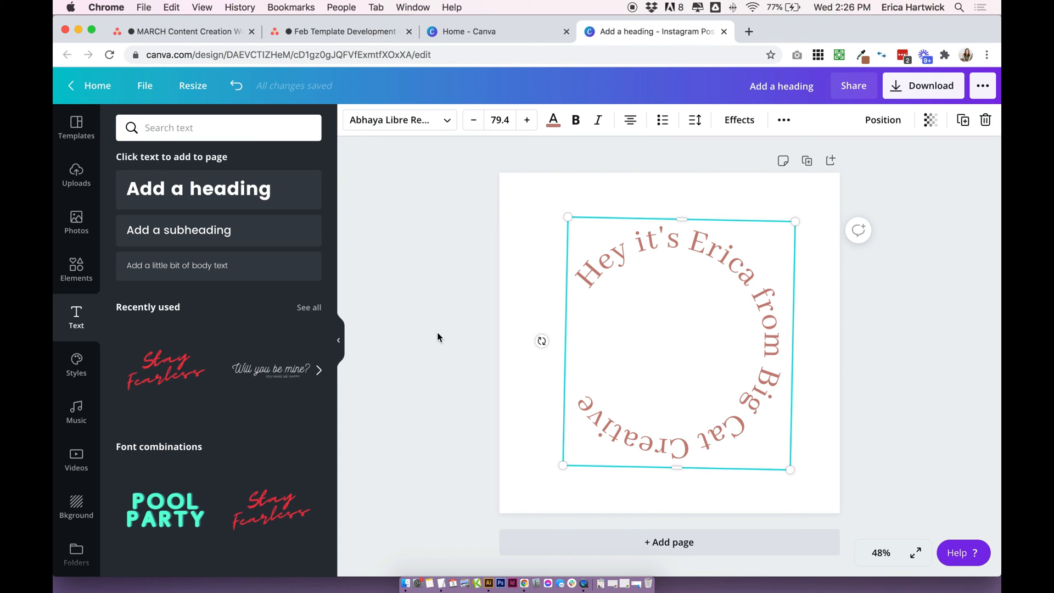